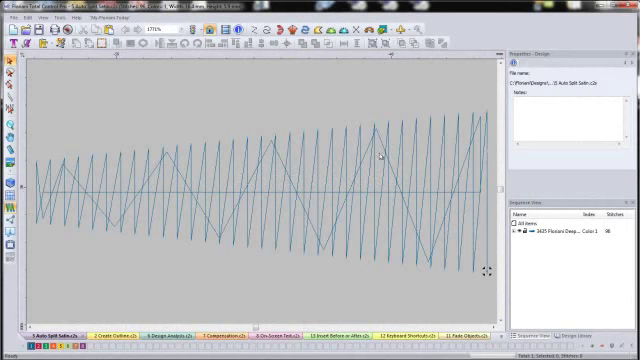
mouse_move(310, 136)
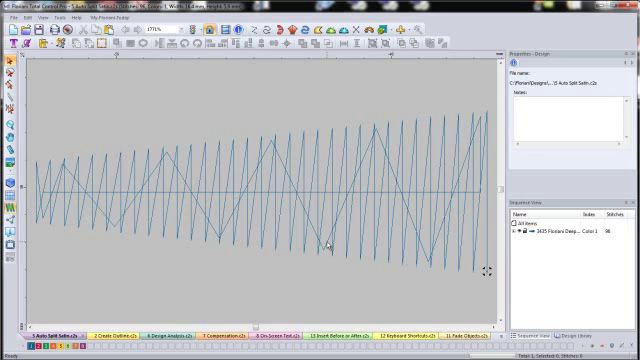
mouse_move(104, 196)
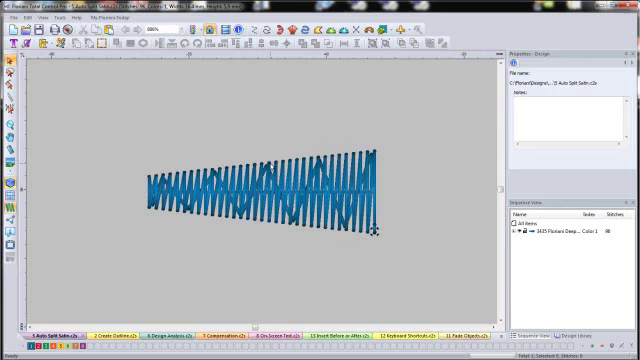
- Select the tapered satin column so its Auto Split settings appear in the Properties panel
click(264, 196)
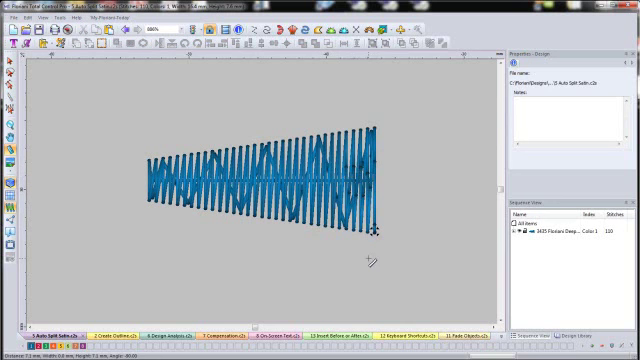
mouse_move(344, 172)
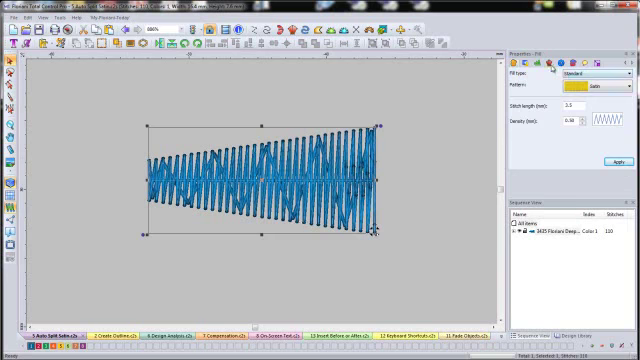
click(588, 74)
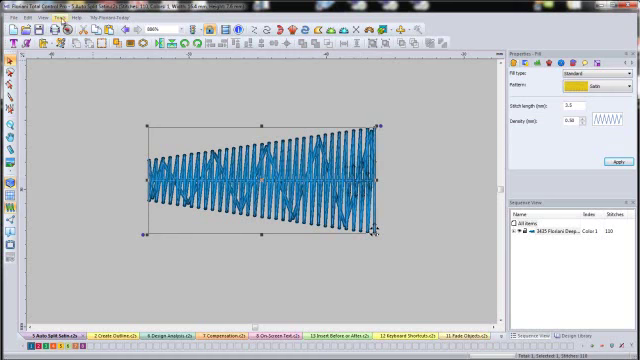
click(76, 16)
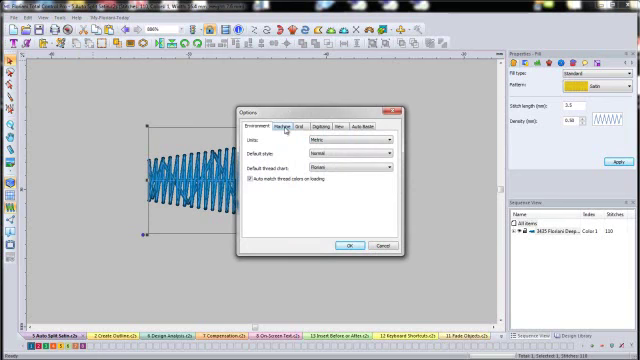
click(290, 124)
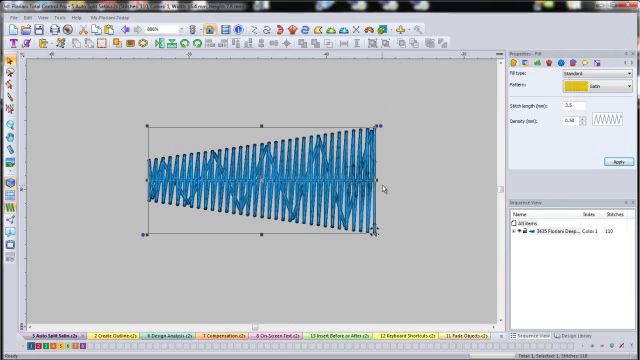
click(56, 16)
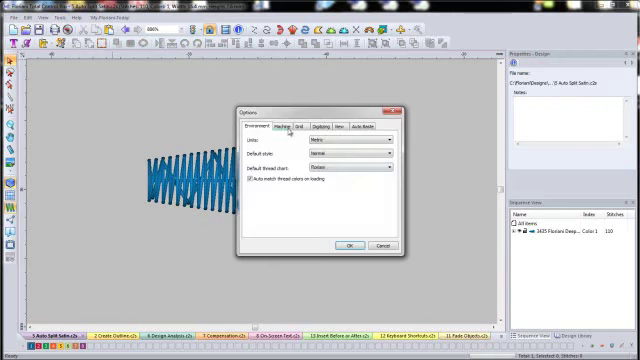
click(280, 124)
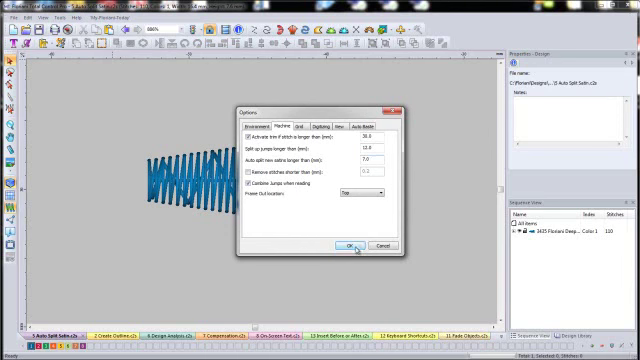
click(352, 244)
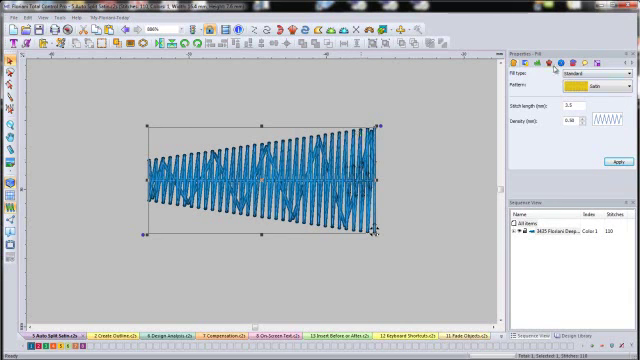
mouse_move(362, 186)
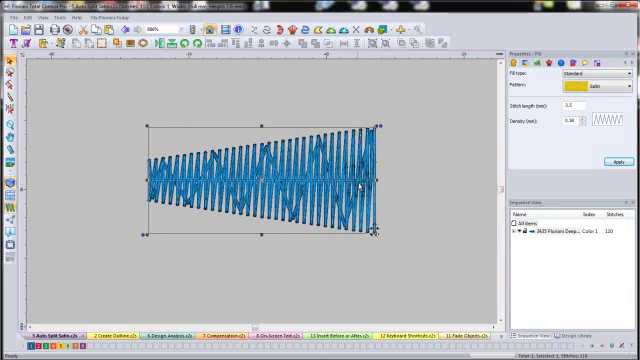